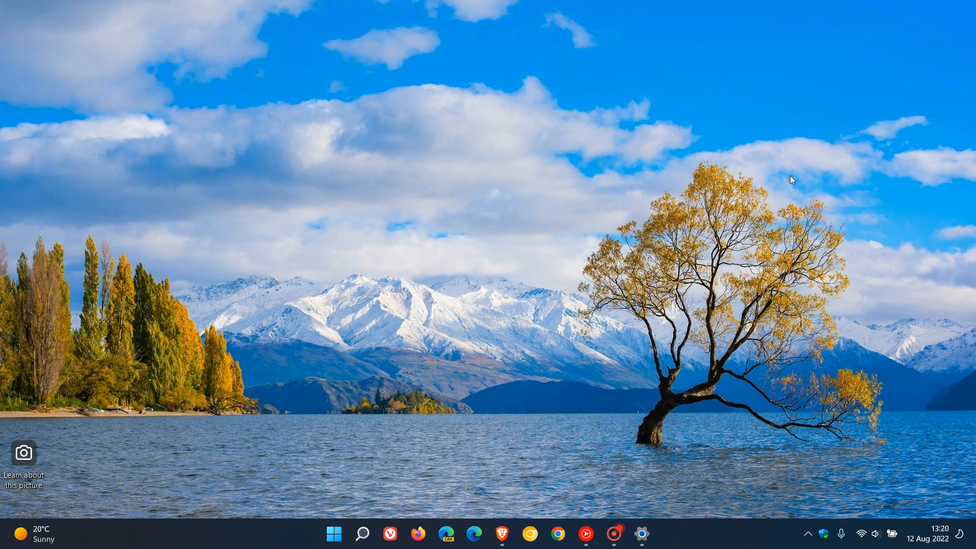
pyautogui.moveTo(717, 238)
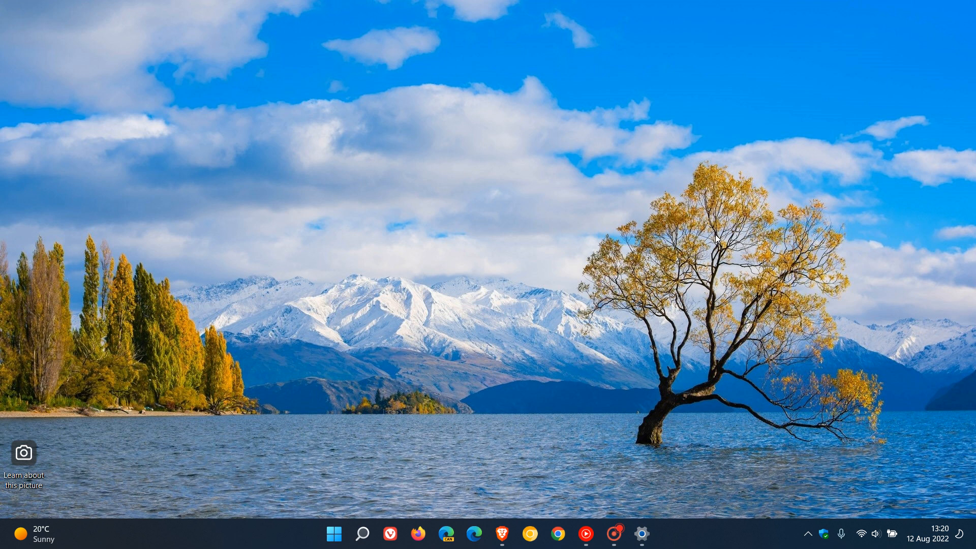
pyautogui.moveTo(725, 201)
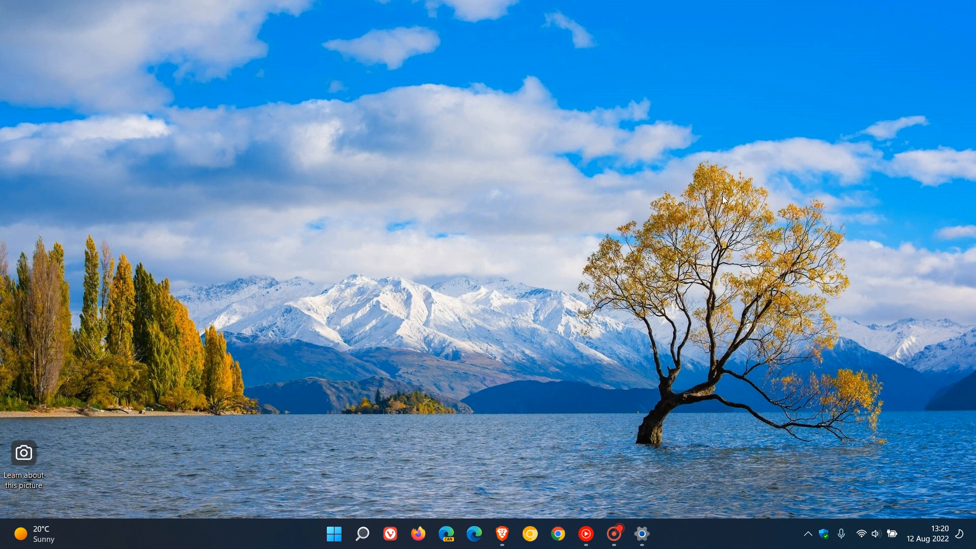
# Show Windows Update history and follow the Learn more link for the KB5012170 Secure Boot DBX update
pyautogui.click(641, 534)
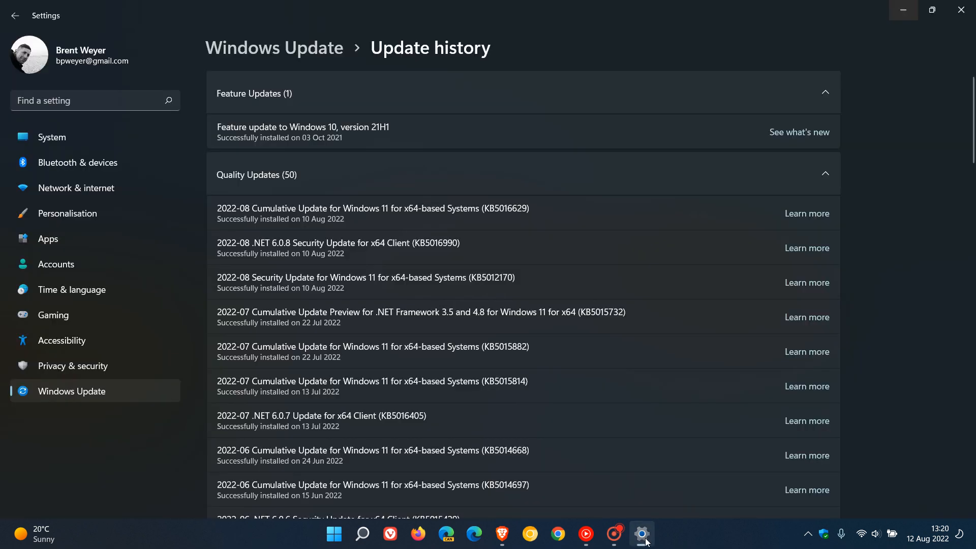
pyautogui.moveTo(612, 342)
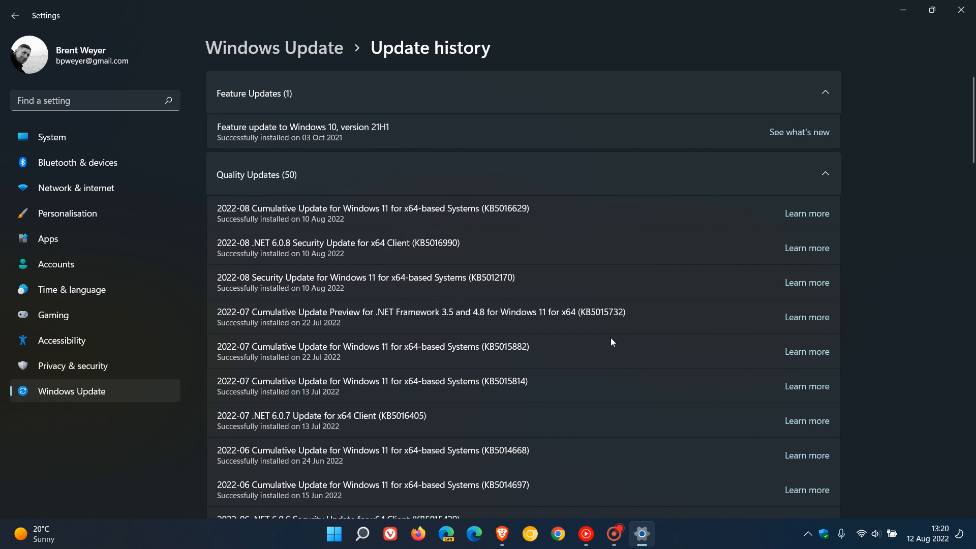
pyautogui.moveTo(573, 289)
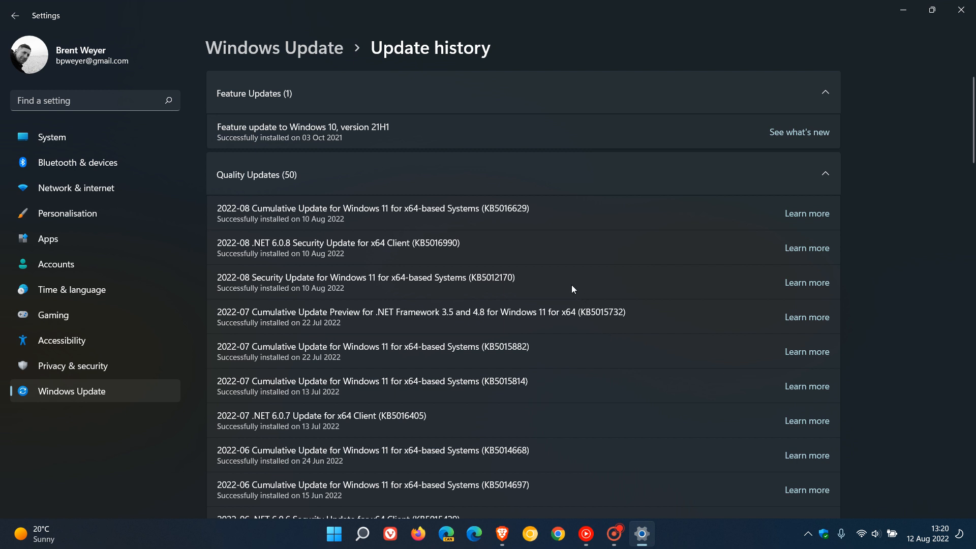
pyautogui.moveTo(489, 296)
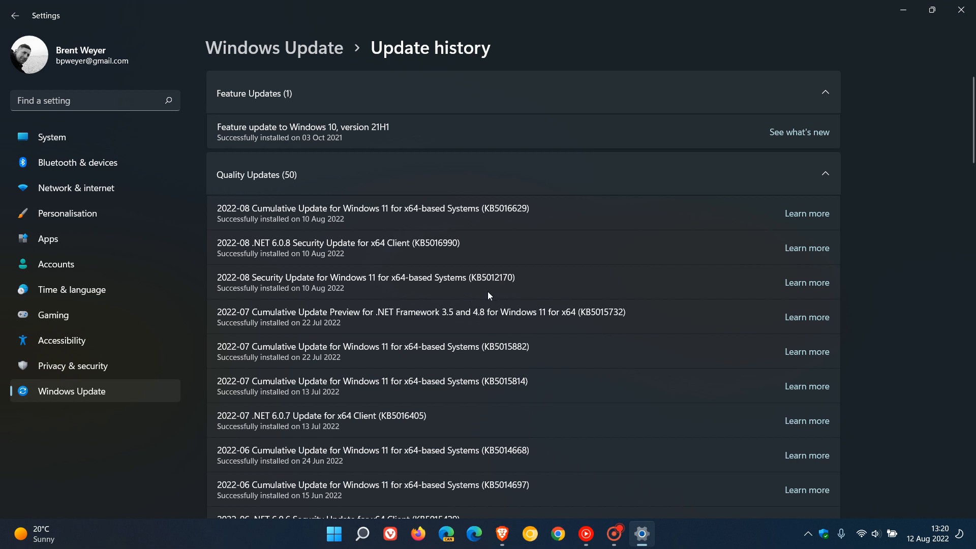
pyautogui.moveTo(375, 298)
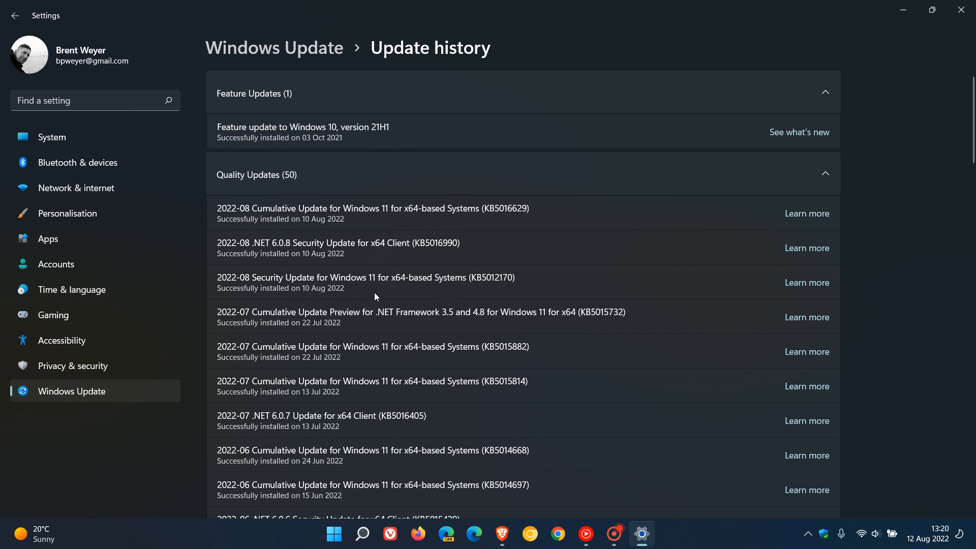
pyautogui.moveTo(495, 293)
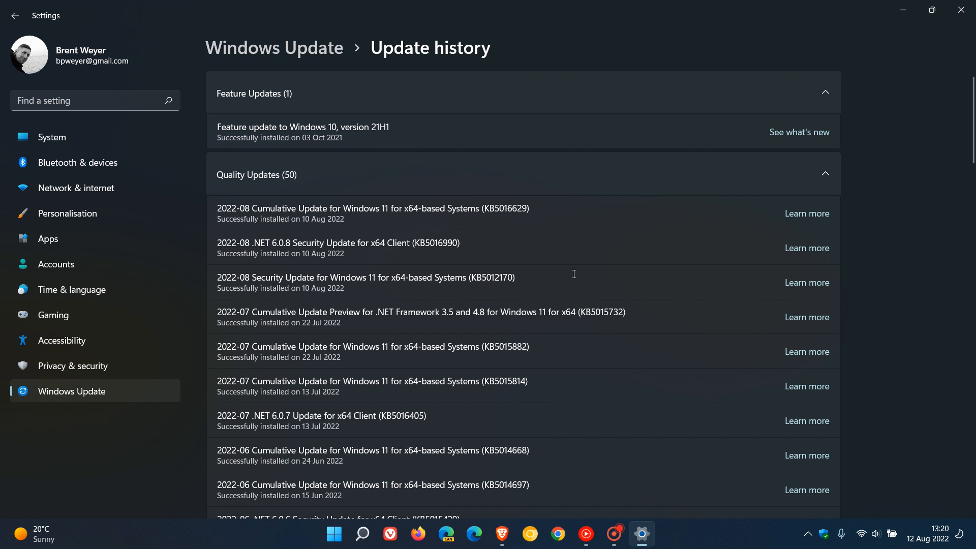
pyautogui.moveTo(802, 291)
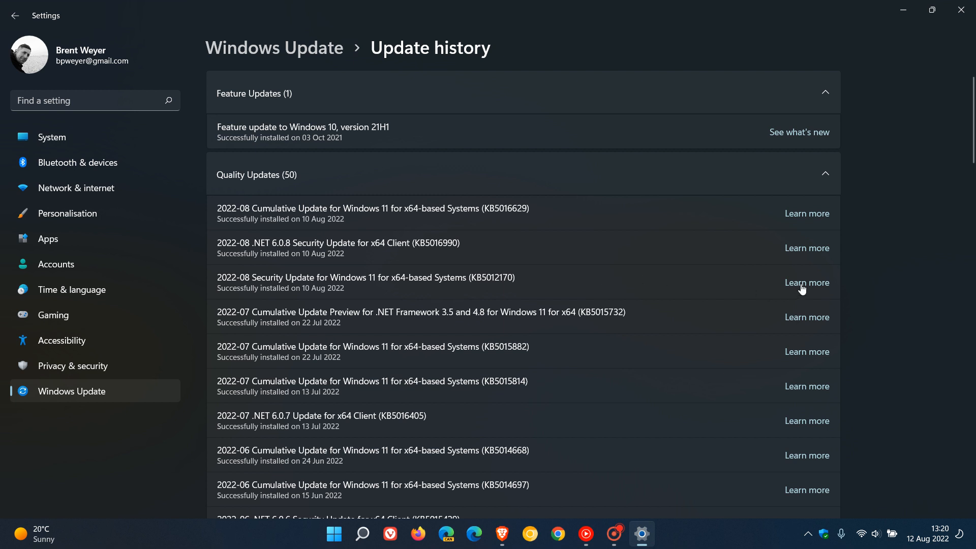
pyautogui.click(807, 283)
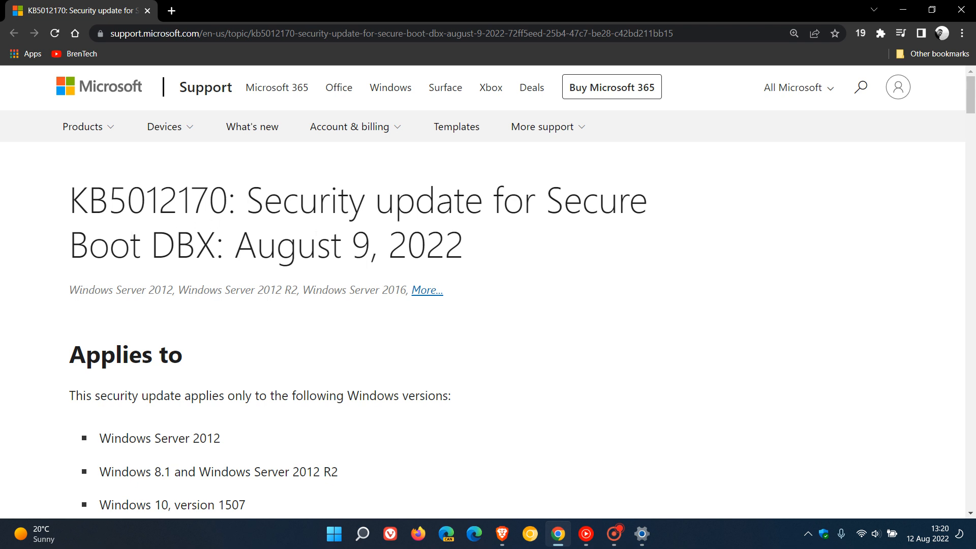
# Scroll the KB5012170 support article down to its Applies to list and Summary section
pyautogui.scroll(-3)
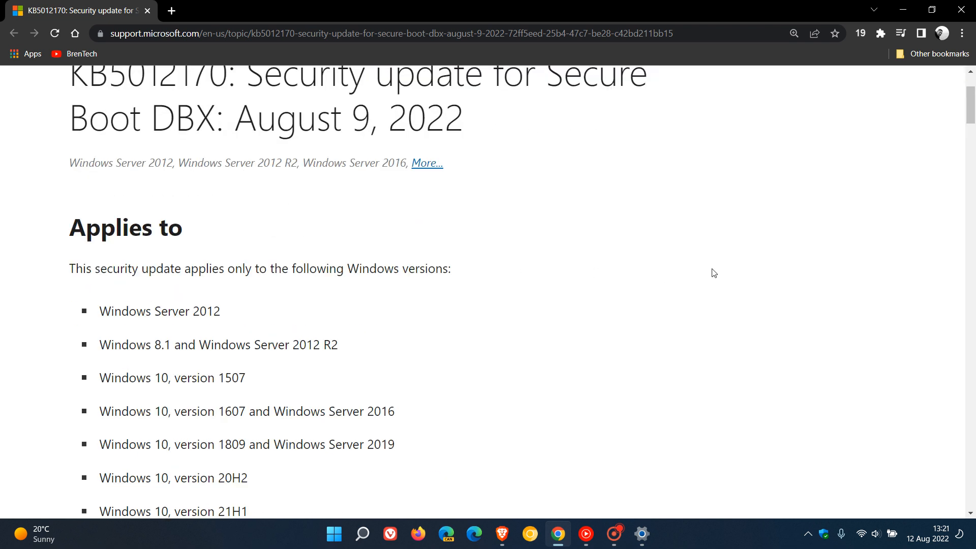
pyautogui.scroll(-3)
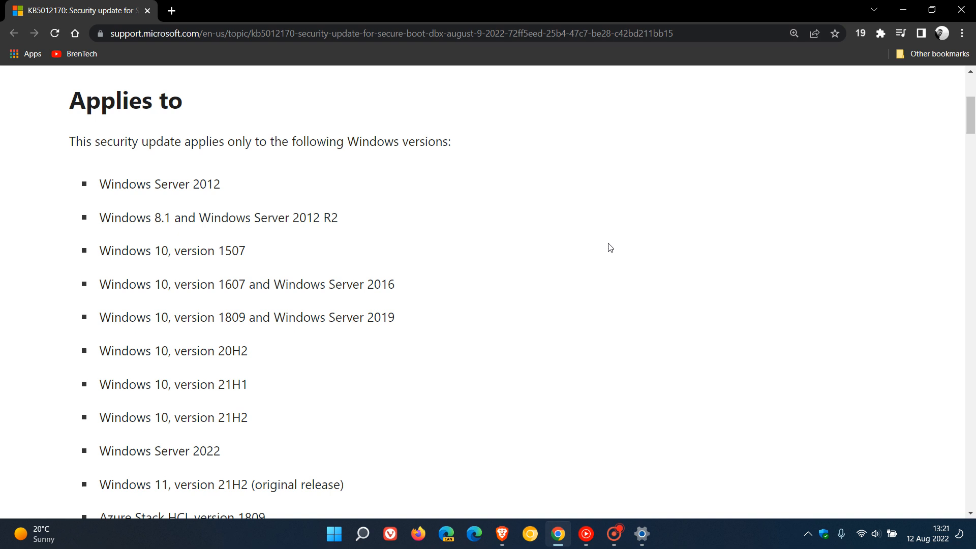
pyautogui.moveTo(576, 213)
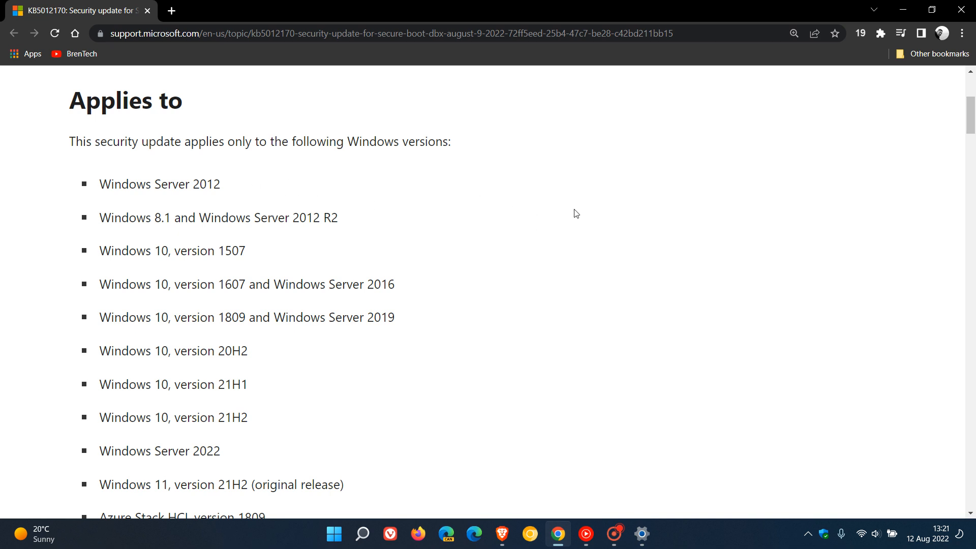
pyautogui.scroll(-3)
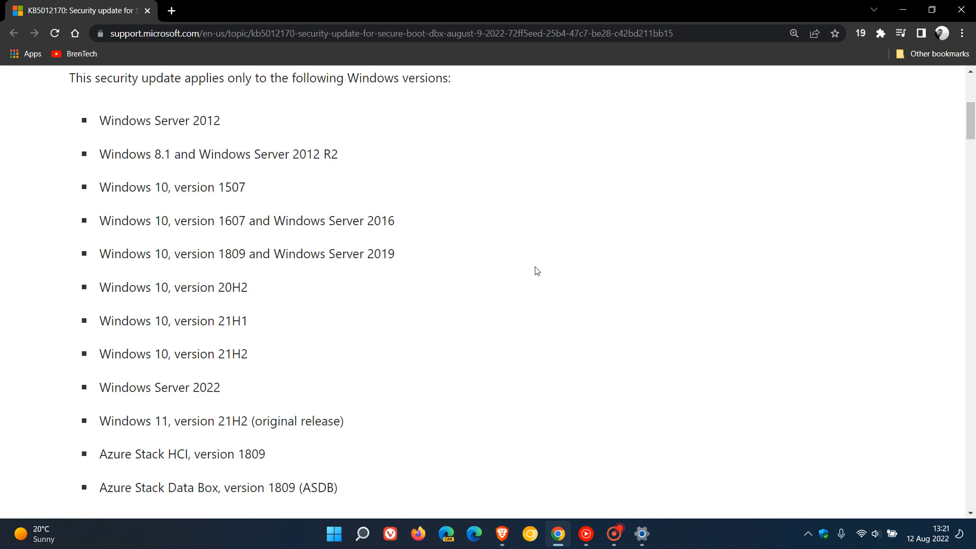
pyautogui.scroll(-3)
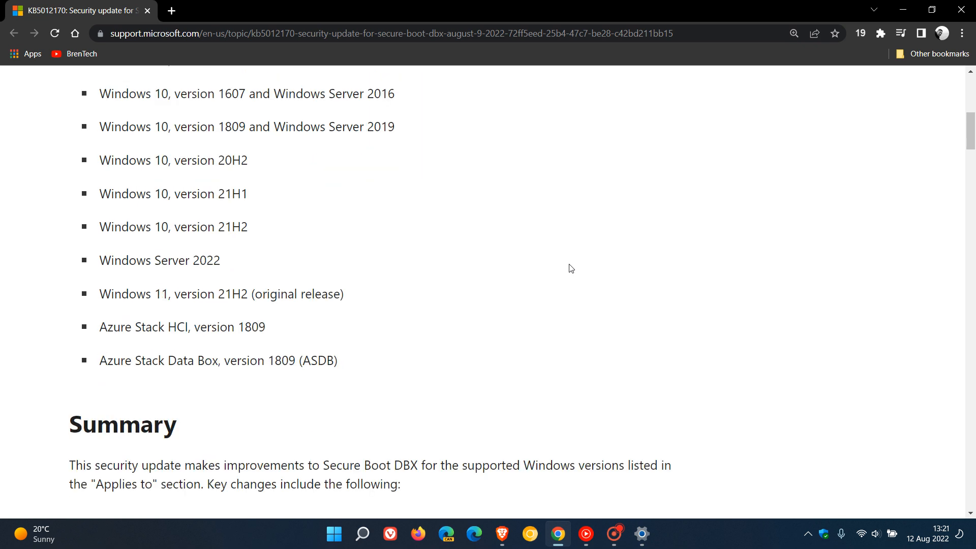
pyautogui.moveTo(280, 261)
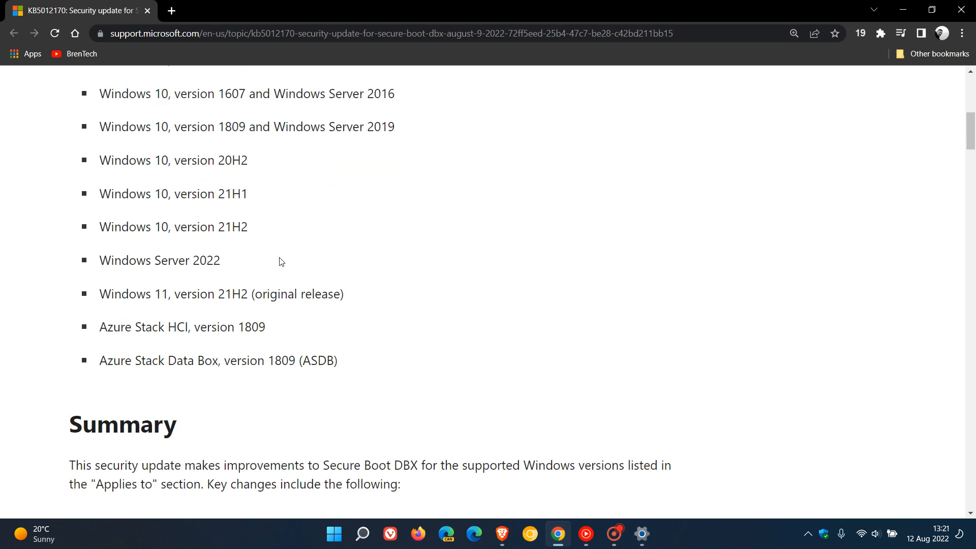
pyautogui.moveTo(417, 306)
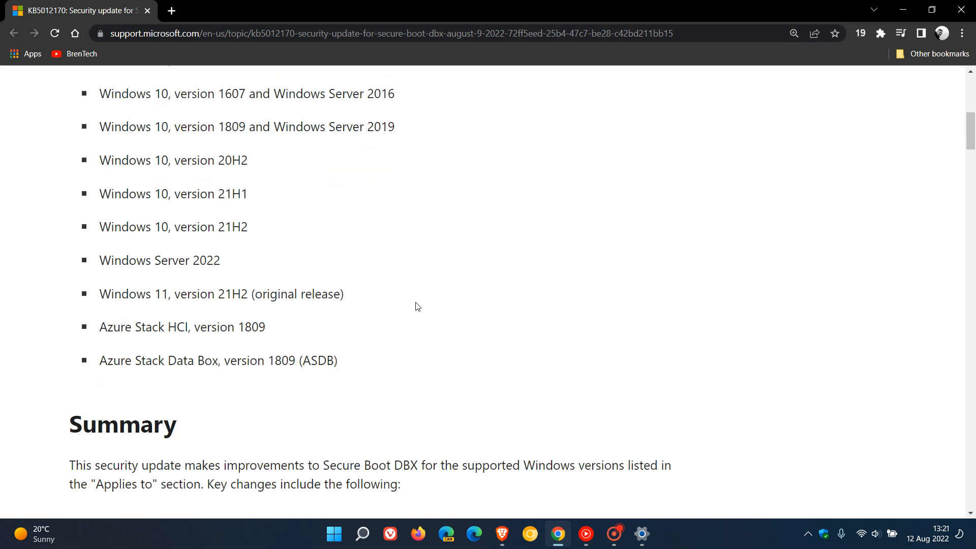
pyautogui.moveTo(446, 370)
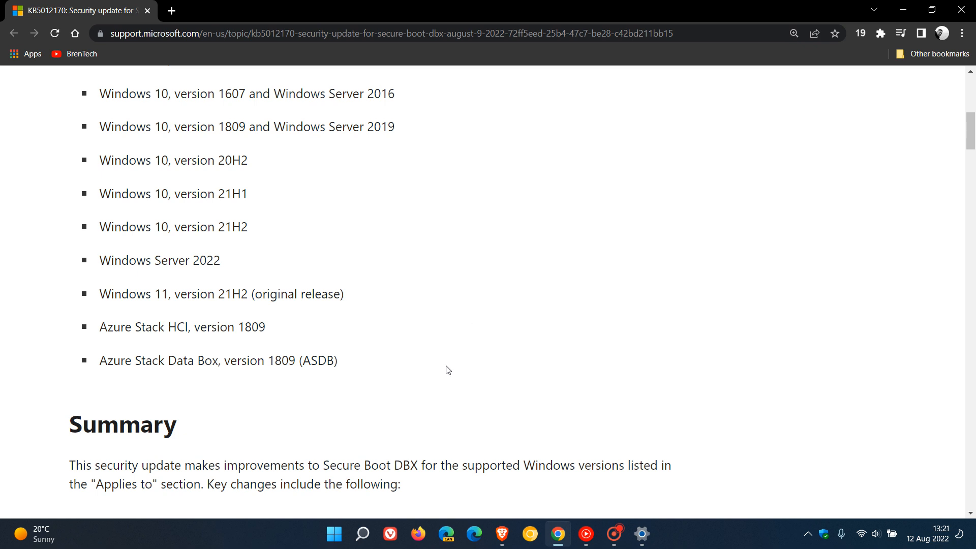
pyautogui.moveTo(697, 279)
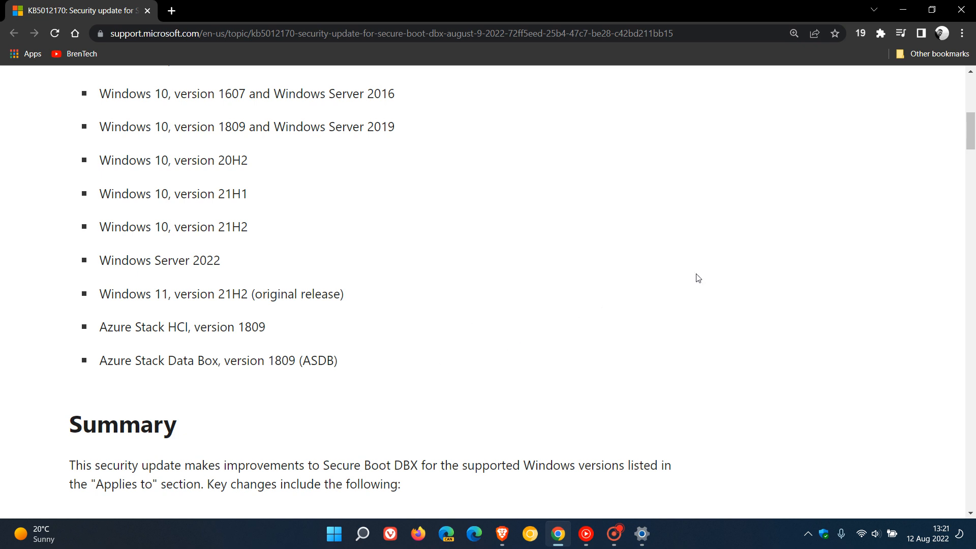
pyautogui.scroll(-3)
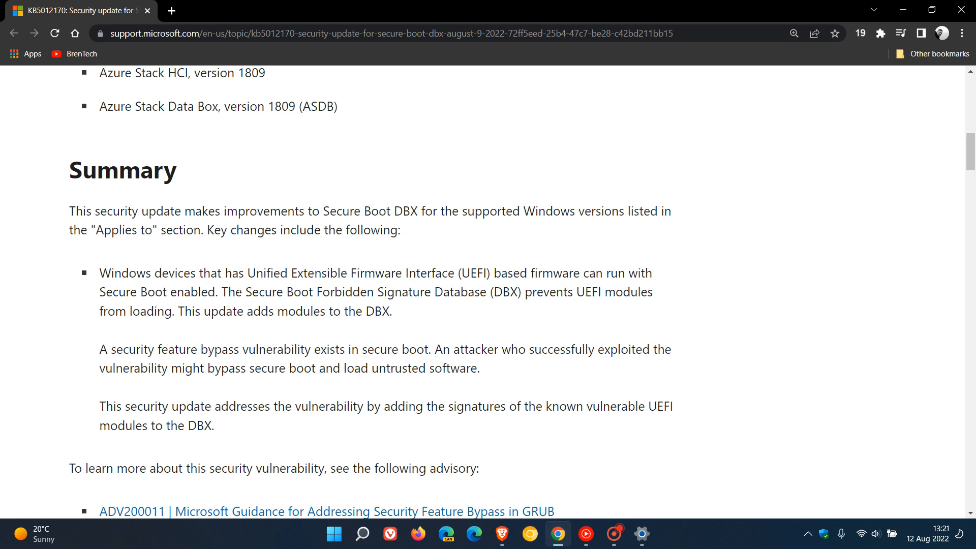
pyautogui.moveTo(128, 272); pyautogui.dragTo(245, 272)
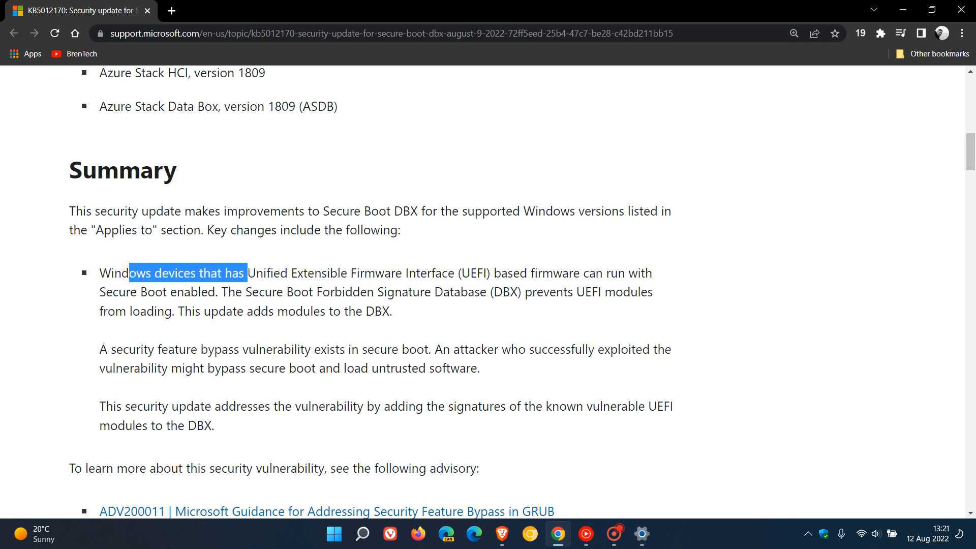
pyautogui.moveTo(246, 273); pyautogui.dragTo(401, 273)
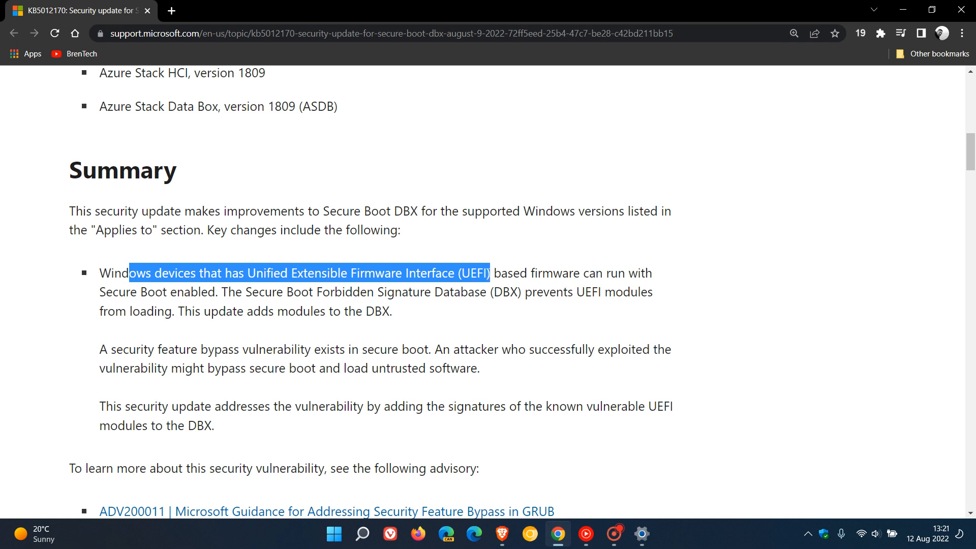
pyautogui.moveTo(490, 272); pyautogui.dragTo(592, 273)
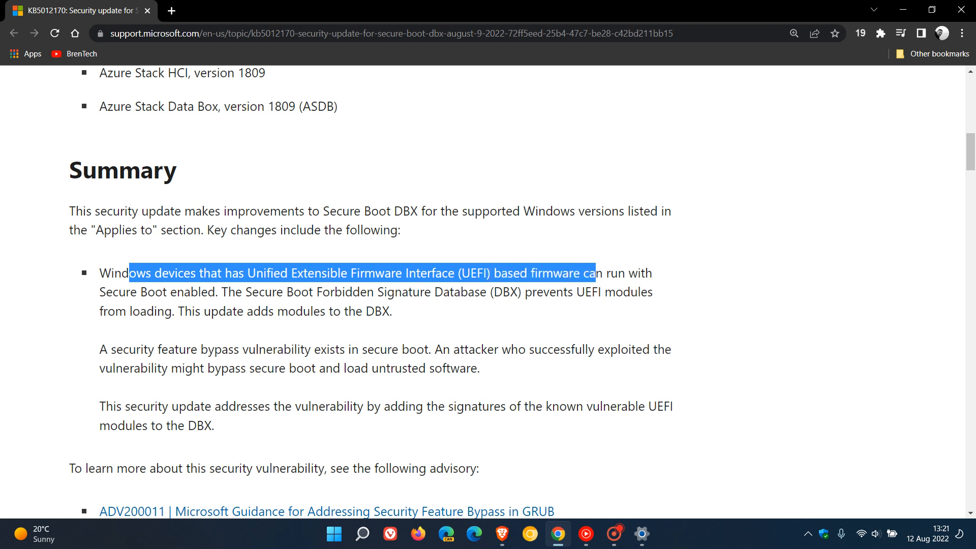
pyautogui.moveTo(593, 273); pyautogui.dragTo(675, 292)
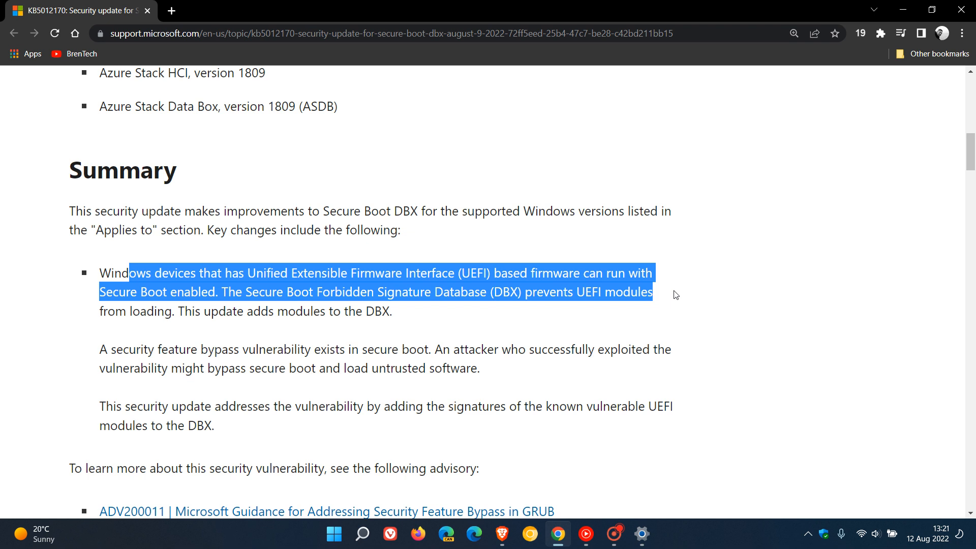
pyautogui.moveTo(675, 295); pyautogui.dragTo(659, 311)
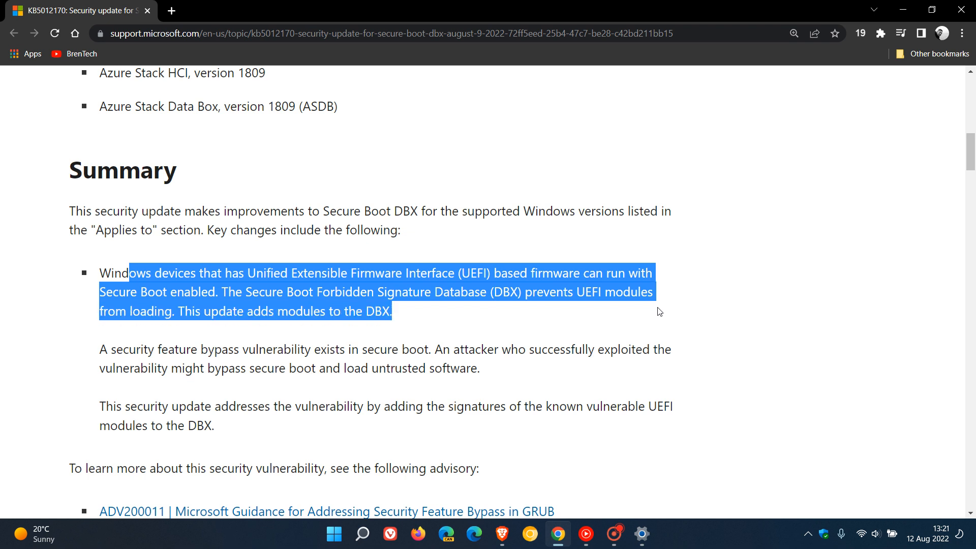
pyautogui.moveTo(721, 314)
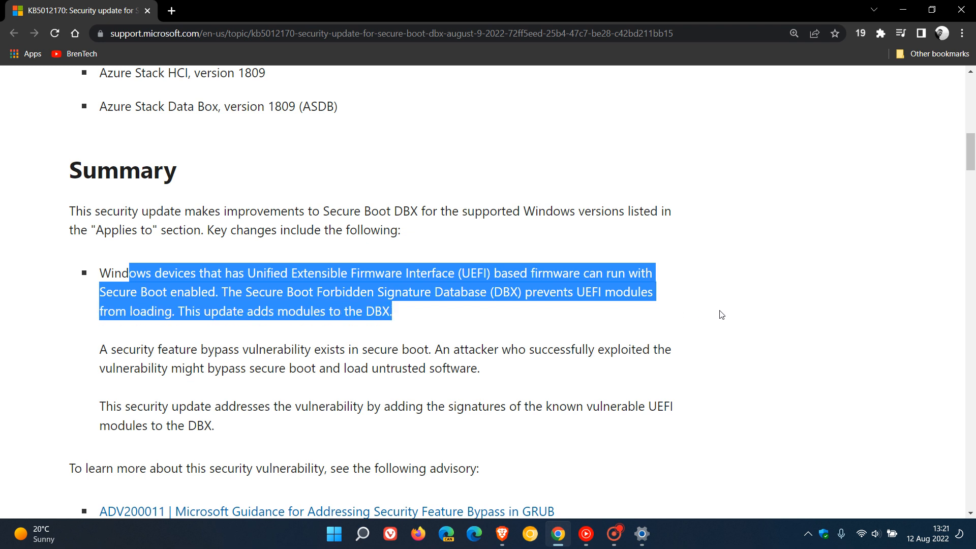
pyautogui.click(695, 322)
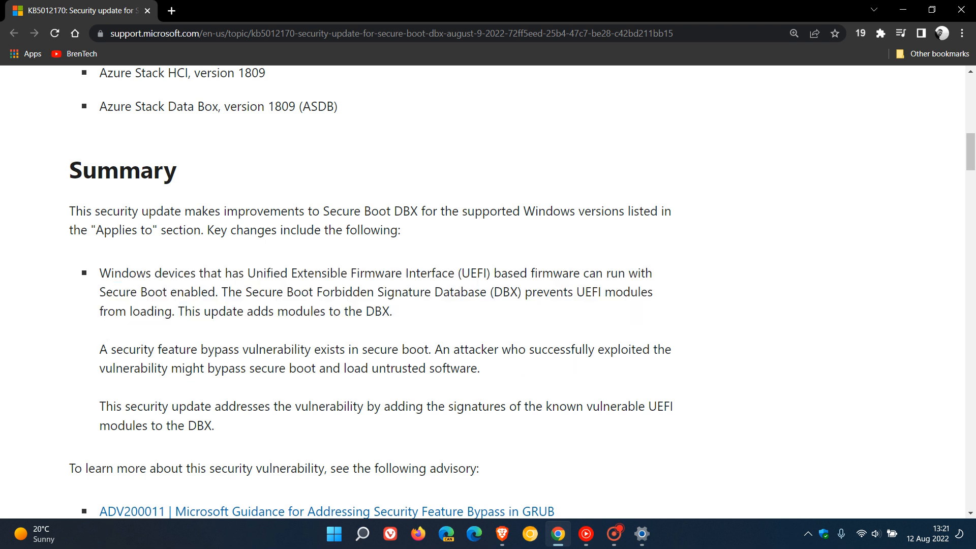
pyautogui.moveTo(100, 349); pyautogui.dragTo(272, 369)
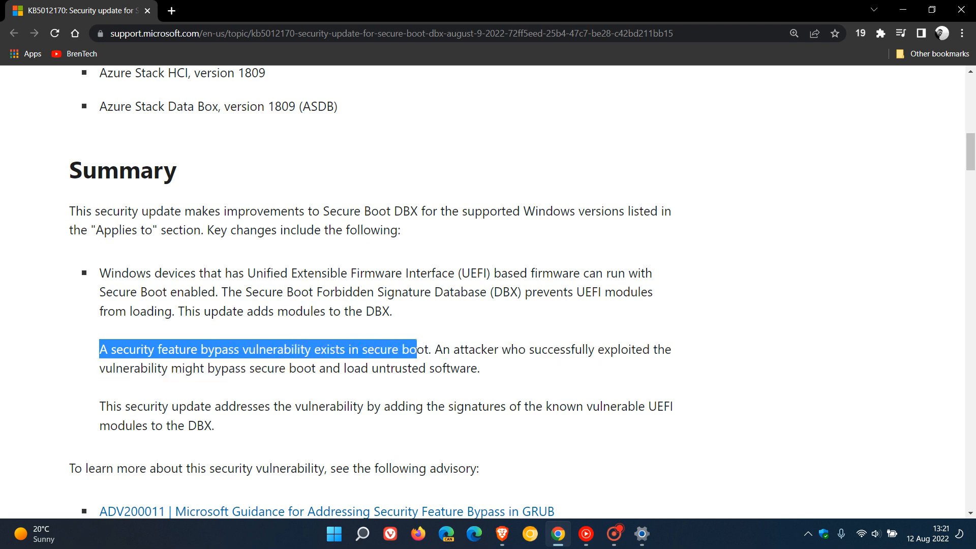
pyautogui.moveTo(416, 349); pyautogui.dragTo(665, 349)
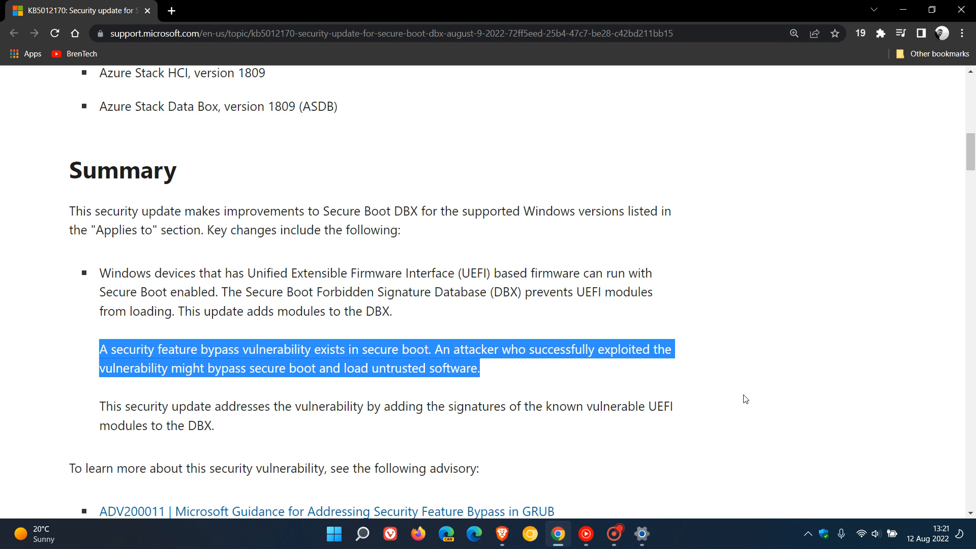
pyautogui.moveTo(787, 391)
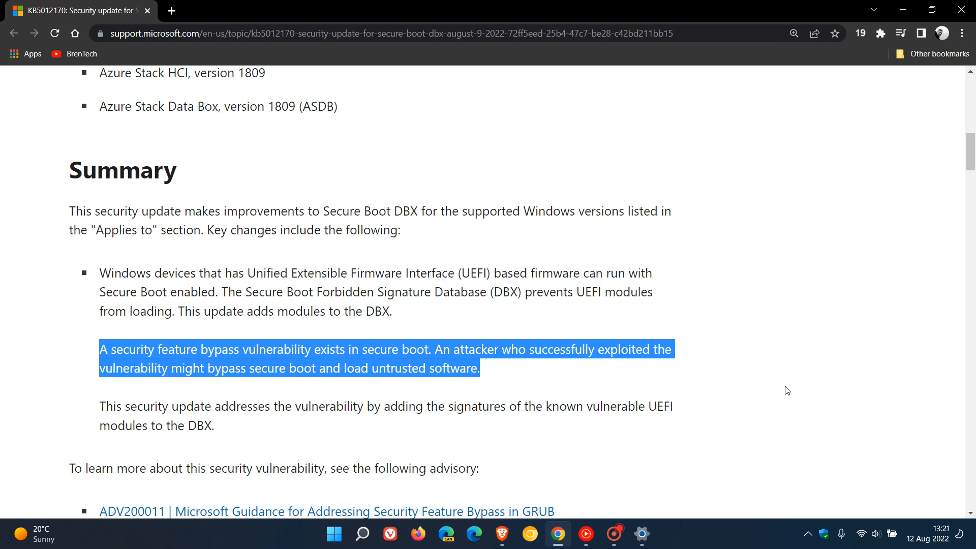
pyautogui.click(787, 390)
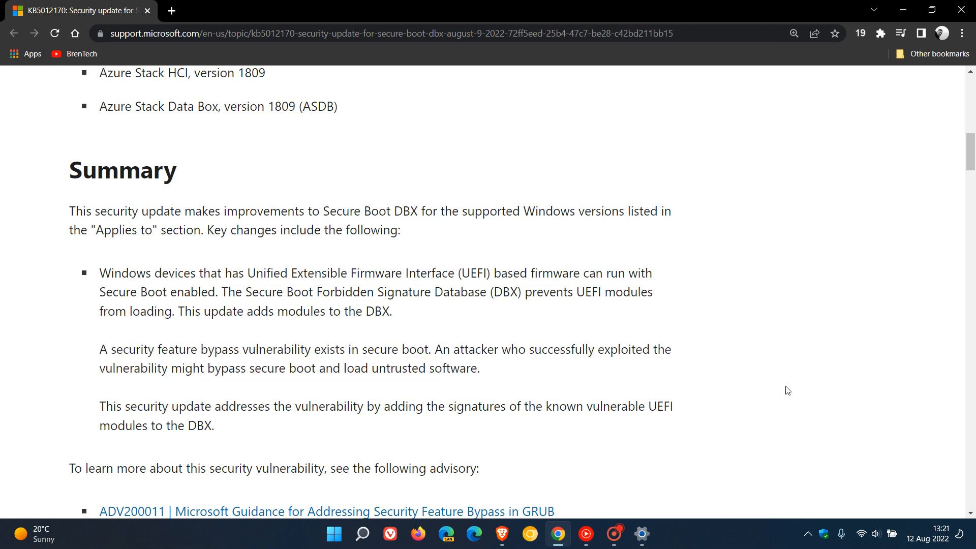
pyautogui.moveTo(347, 432)
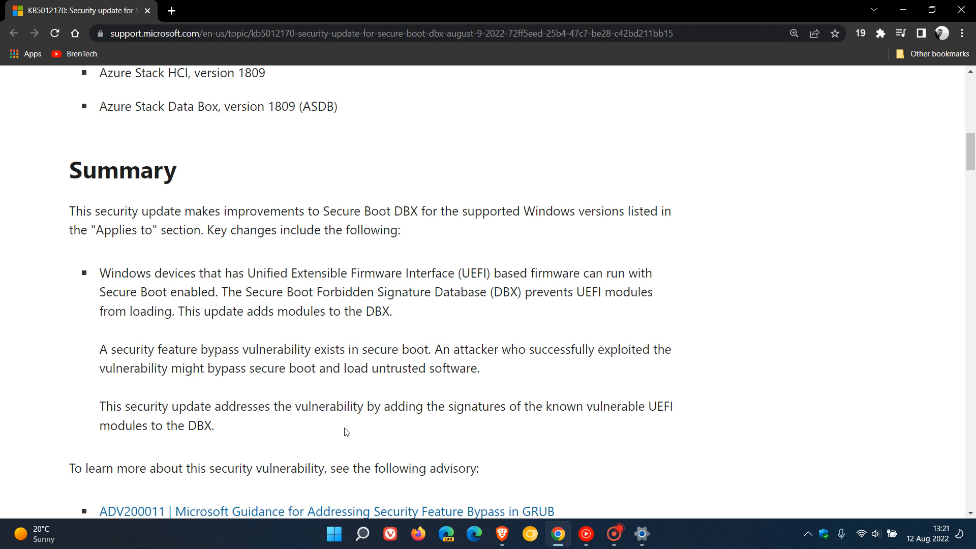
pyautogui.moveTo(561, 432)
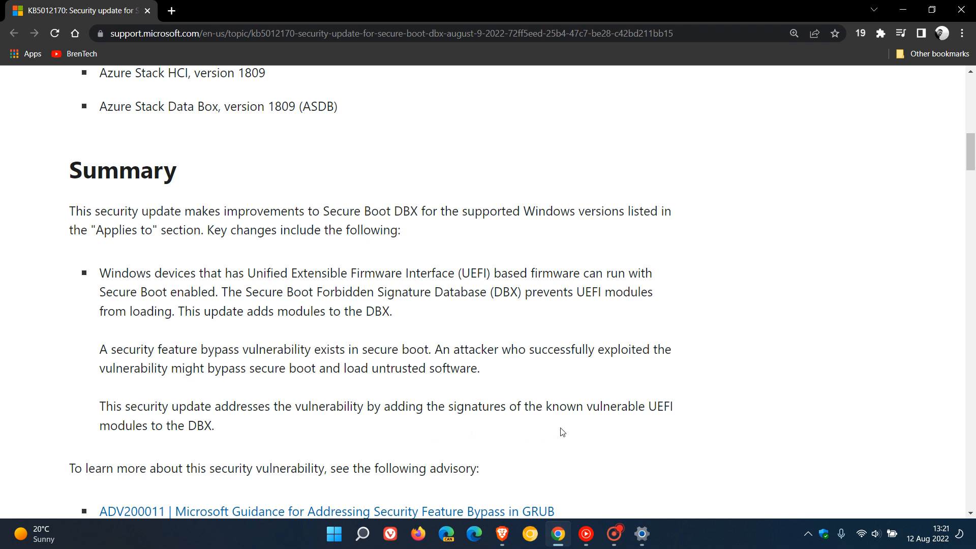
pyautogui.moveTo(674, 432)
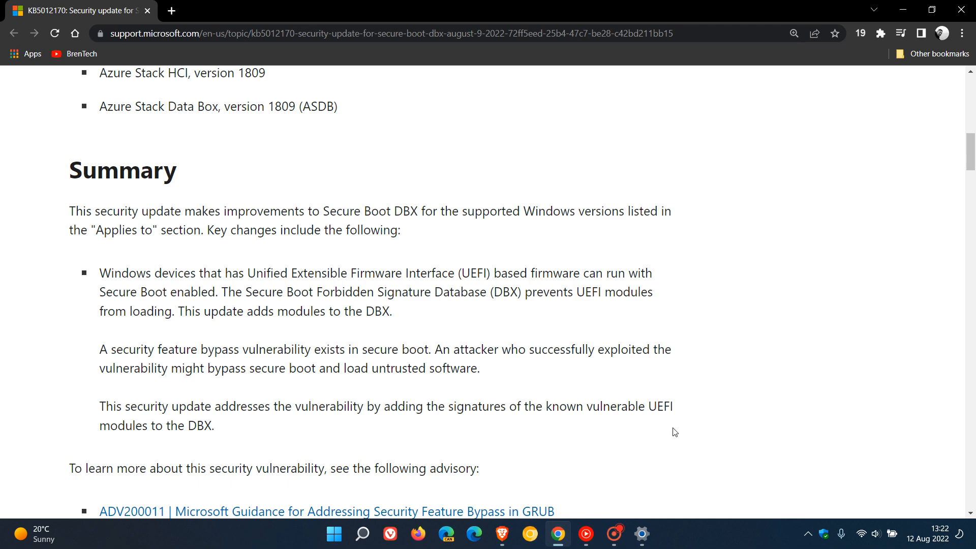
pyautogui.moveTo(259, 432)
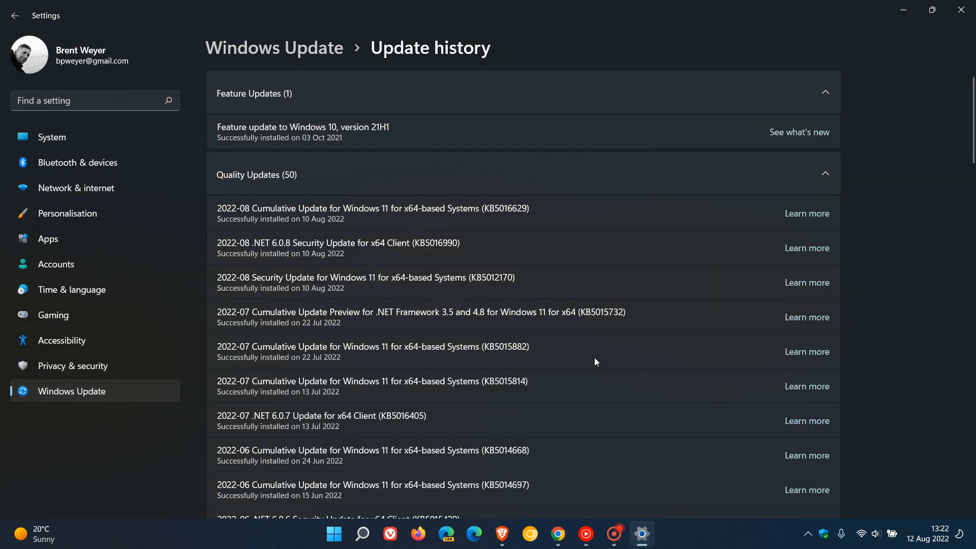
pyautogui.moveTo(532, 298)
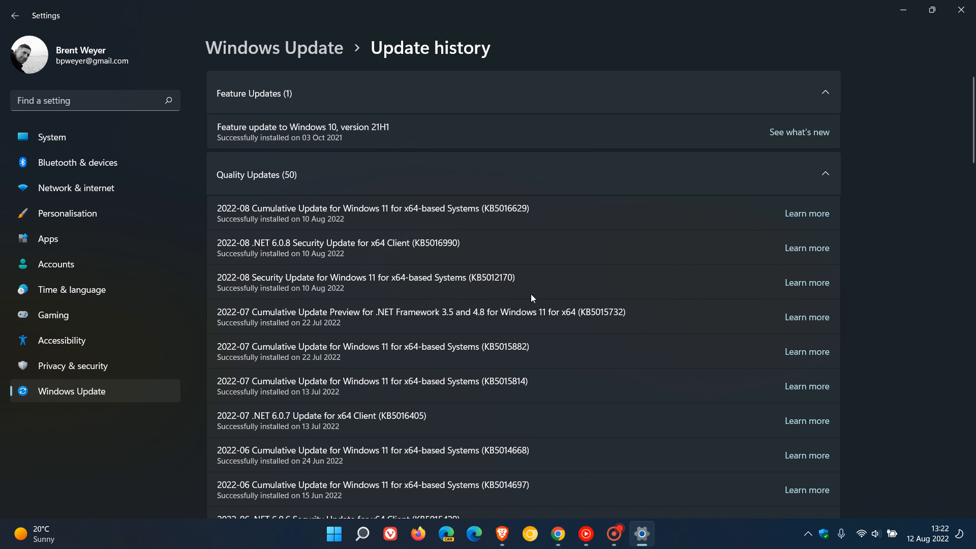
pyautogui.moveTo(526, 296)
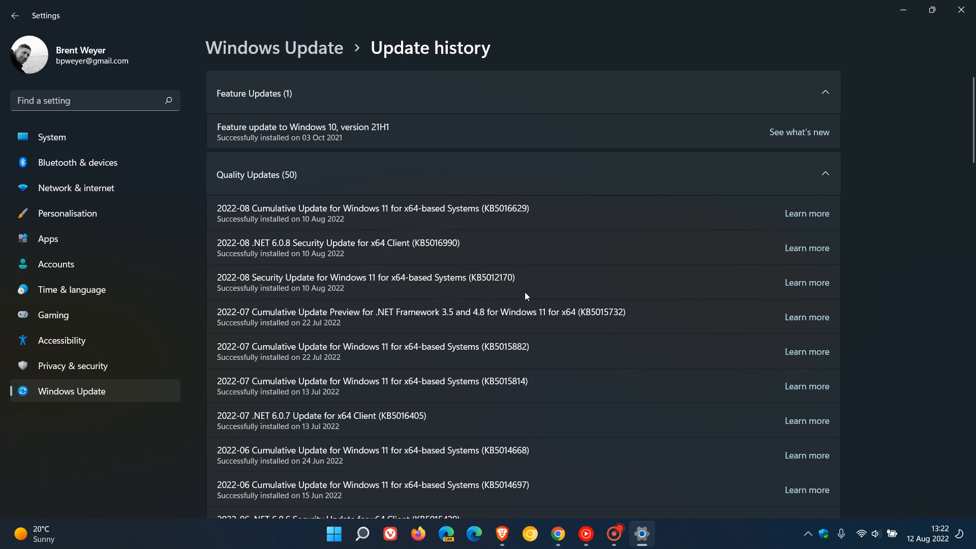
pyautogui.moveTo(545, 282)
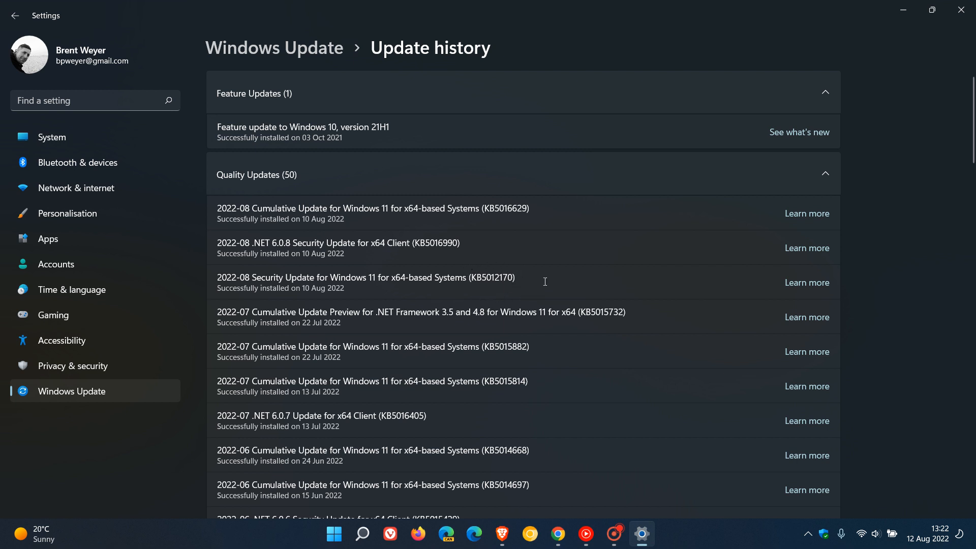
pyautogui.moveTo(545, 279)
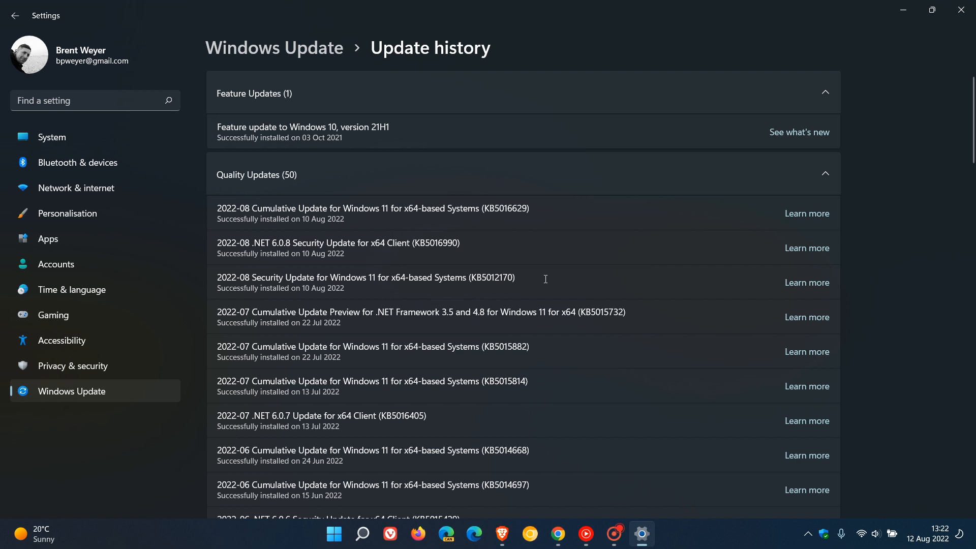
pyautogui.moveTo(552, 273)
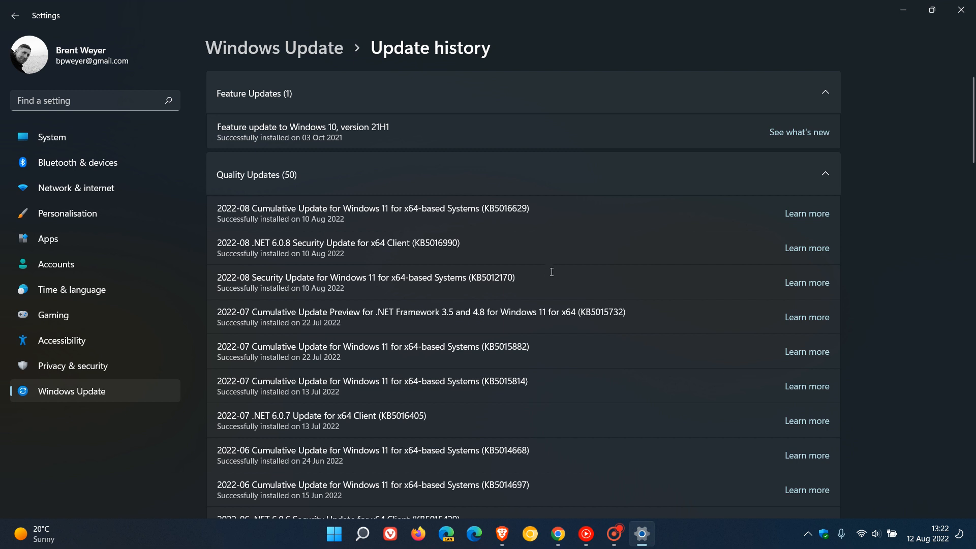
# Minimize the Settings update history and the Chrome KB5012170 article, leaving the desktop showing
pyautogui.click(807, 282)
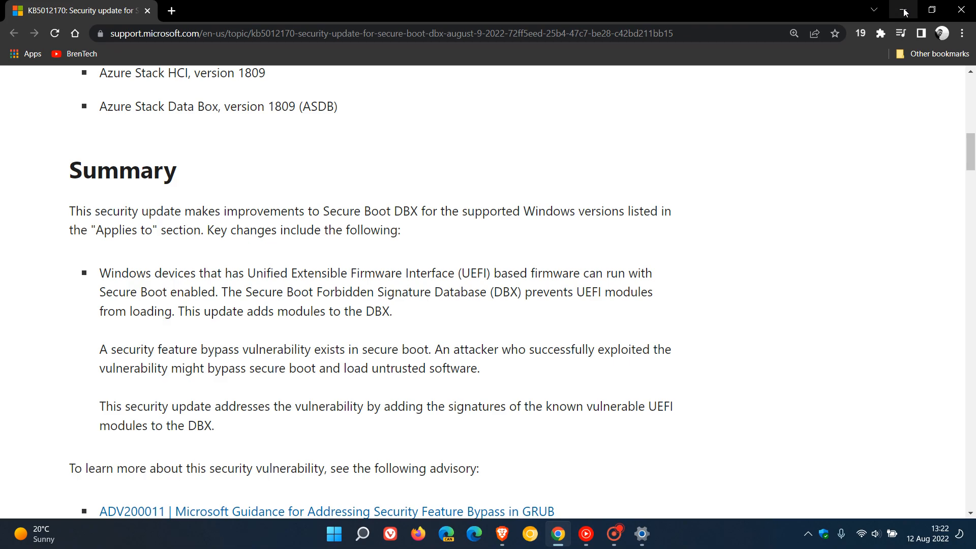
pyautogui.click(905, 10)
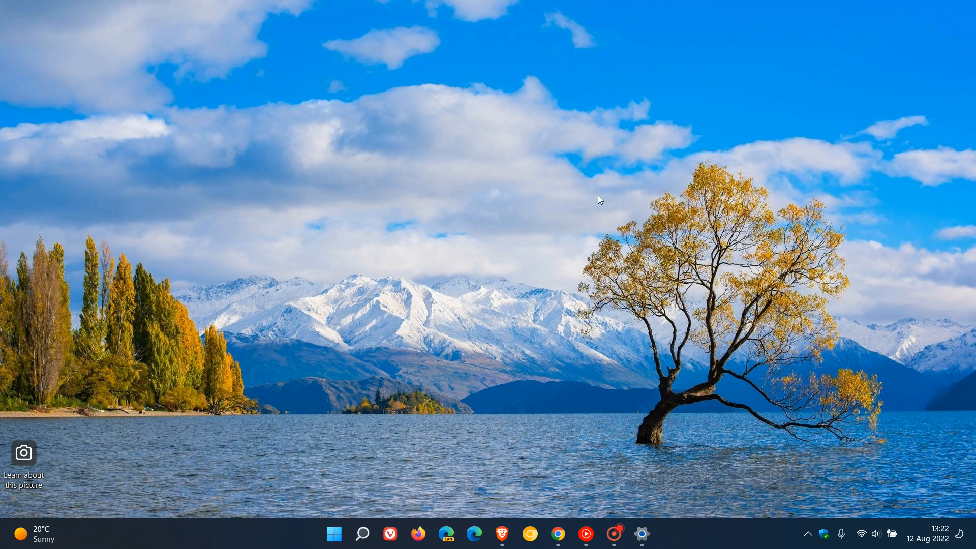